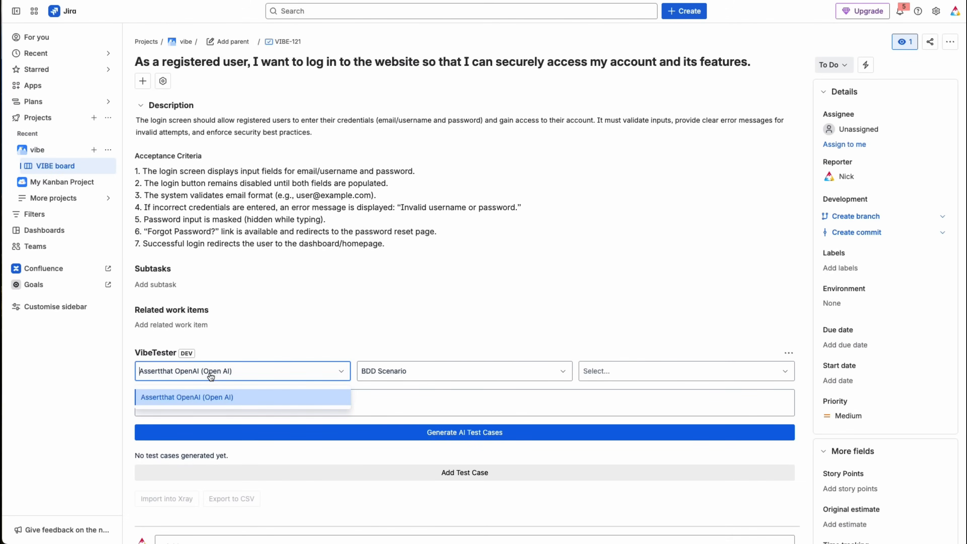
- Keep Assertthat OpenAI as the model and set the test type to Functional Test
left_click(186, 396)
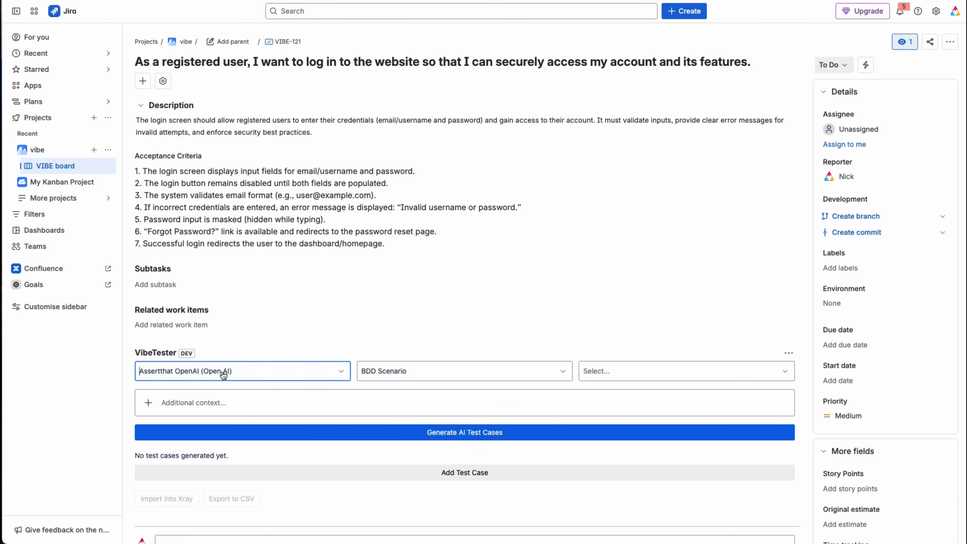
mouse_move(409, 356)
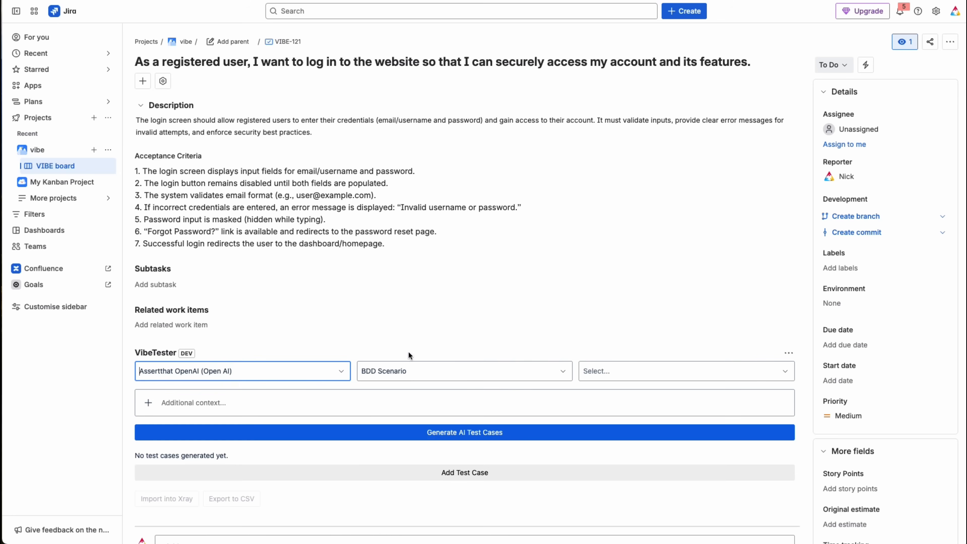
left_click(463, 370)
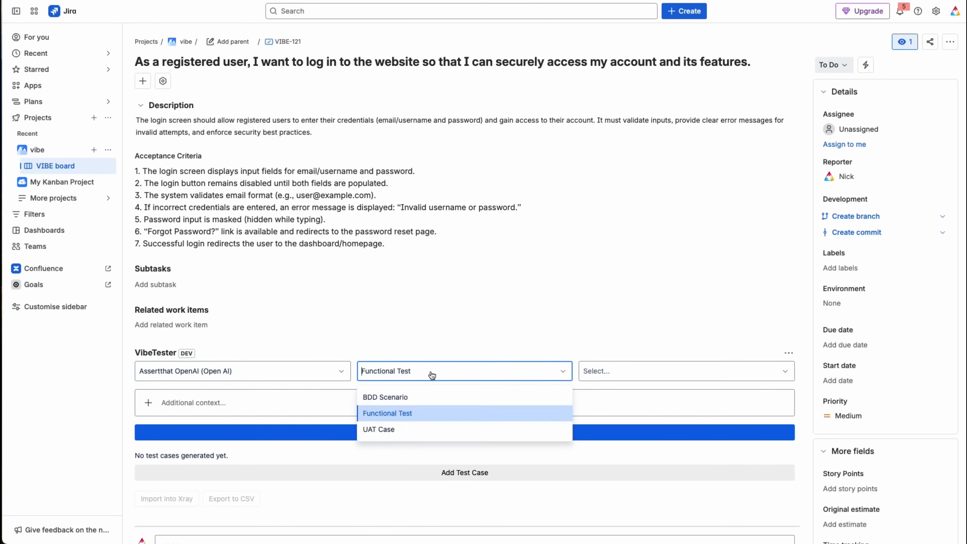
left_click(378, 429)
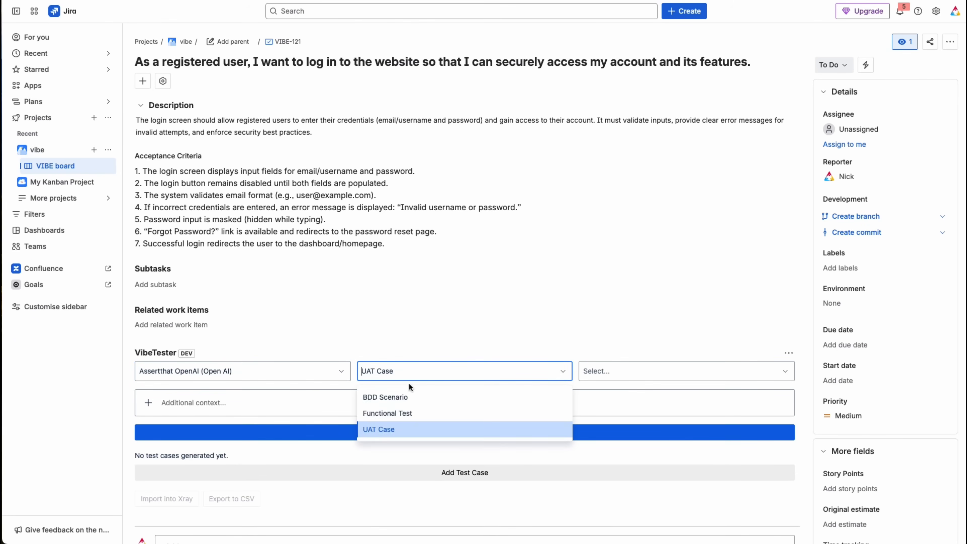
left_click(387, 413)
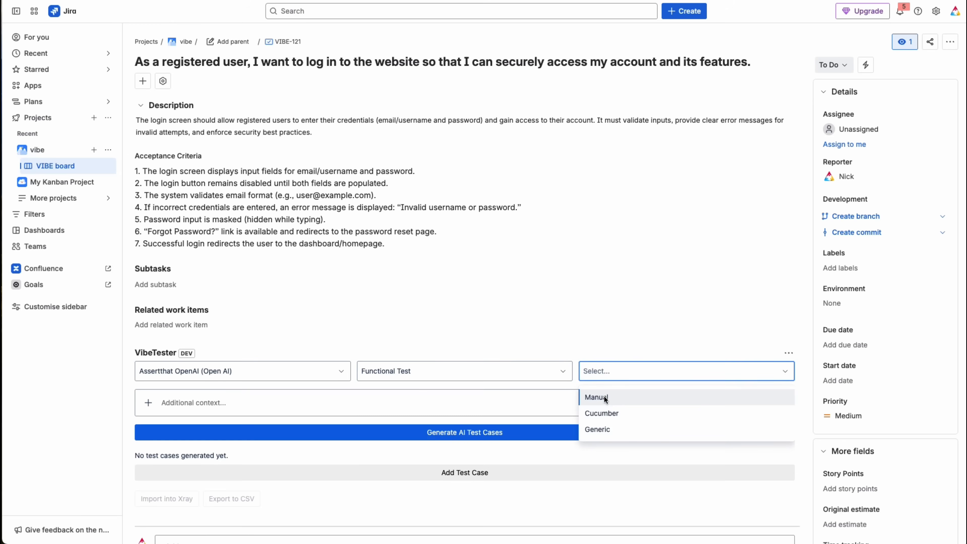
mouse_move(604, 405)
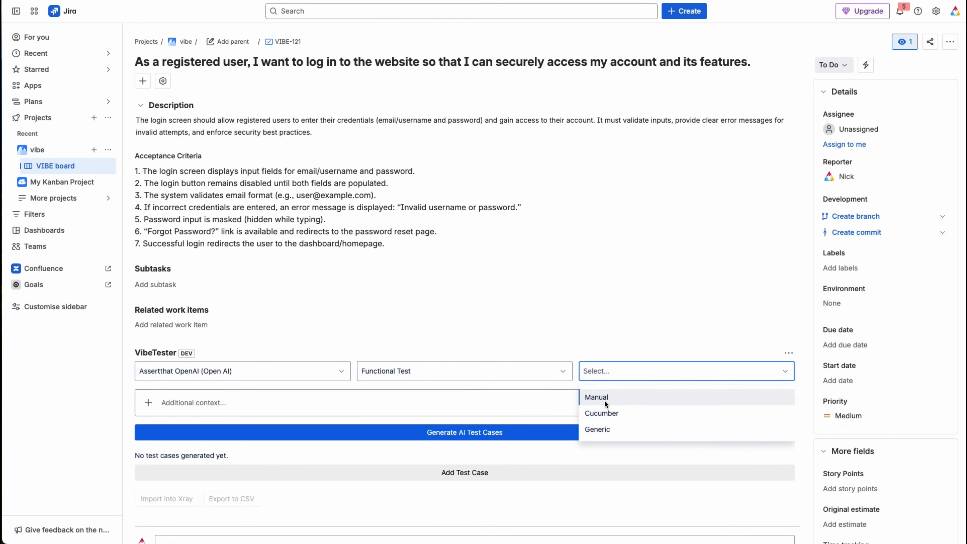
- Set the format to Manual with additional context 'add negative scenarios'
left_click(596, 396)
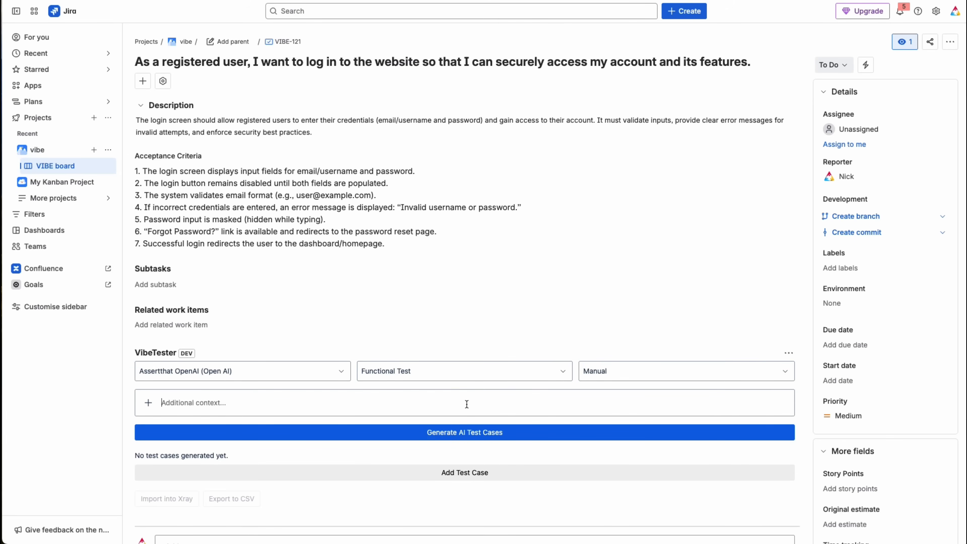
type("add")
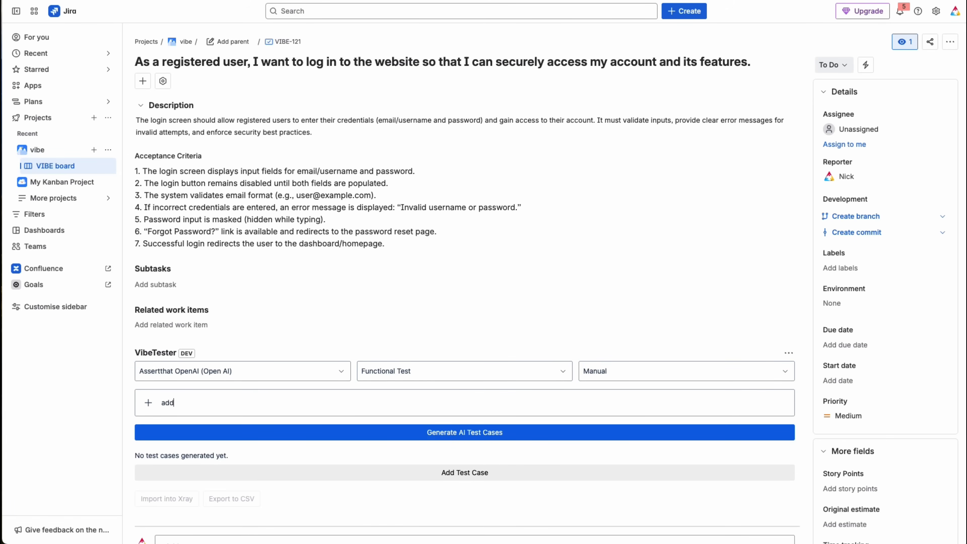
type("negati")
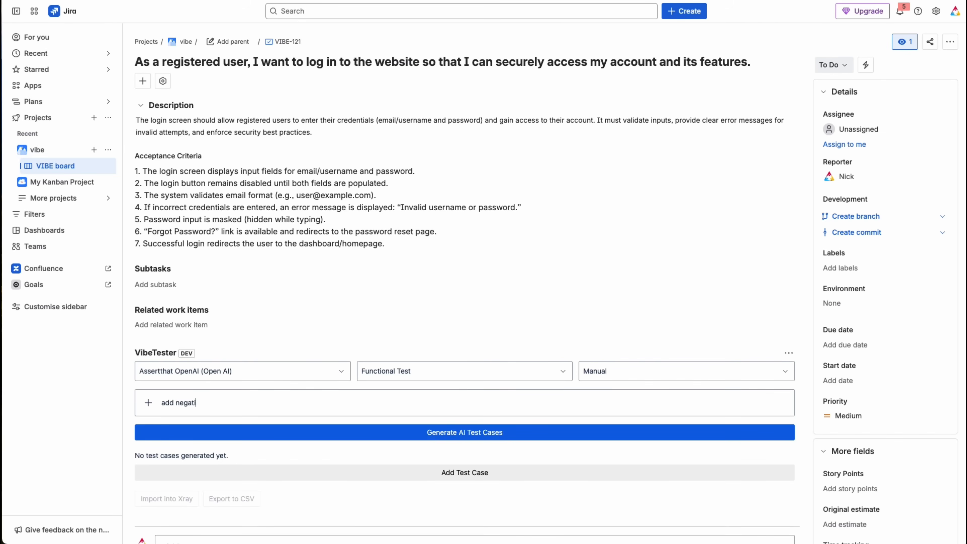
type("ve")
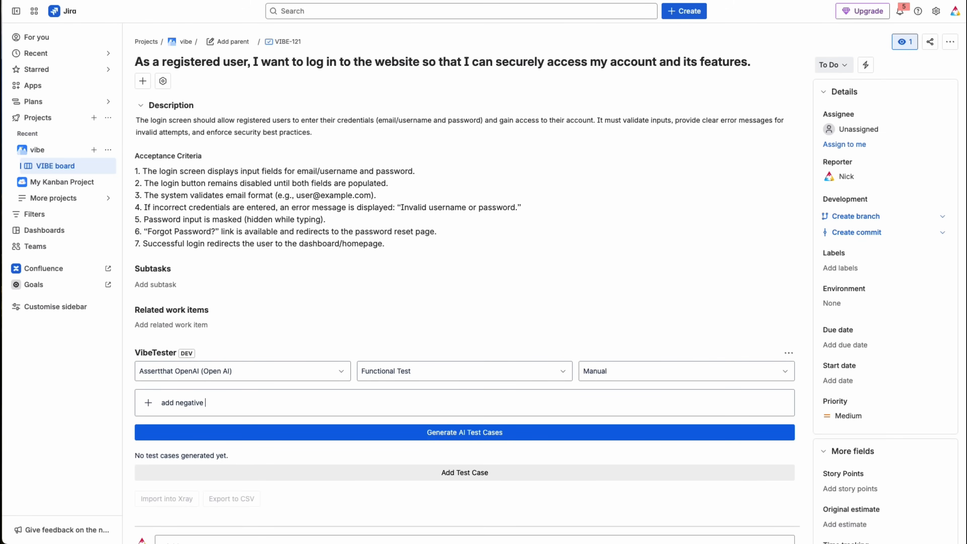
type("scenarios")
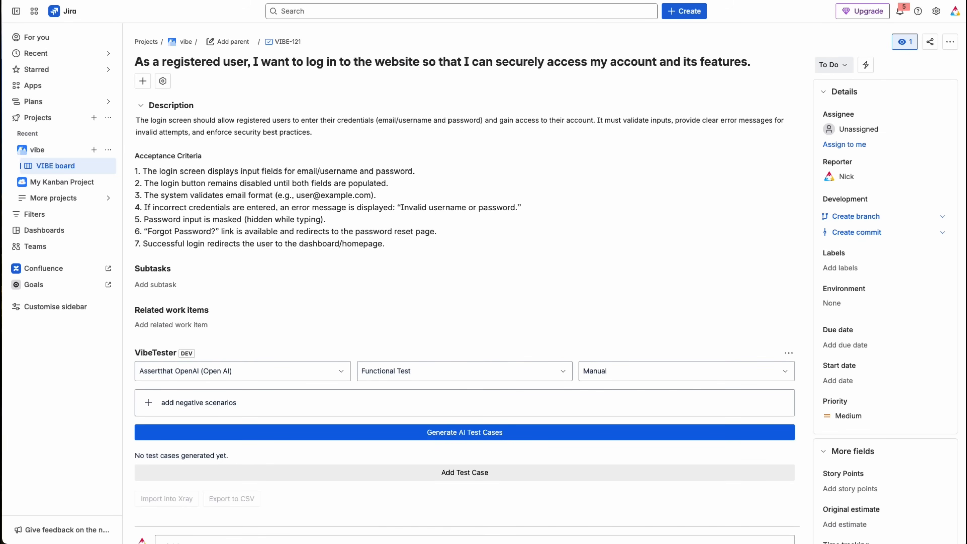
- Generate the AI manual test cases for the login story
left_click(464, 431)
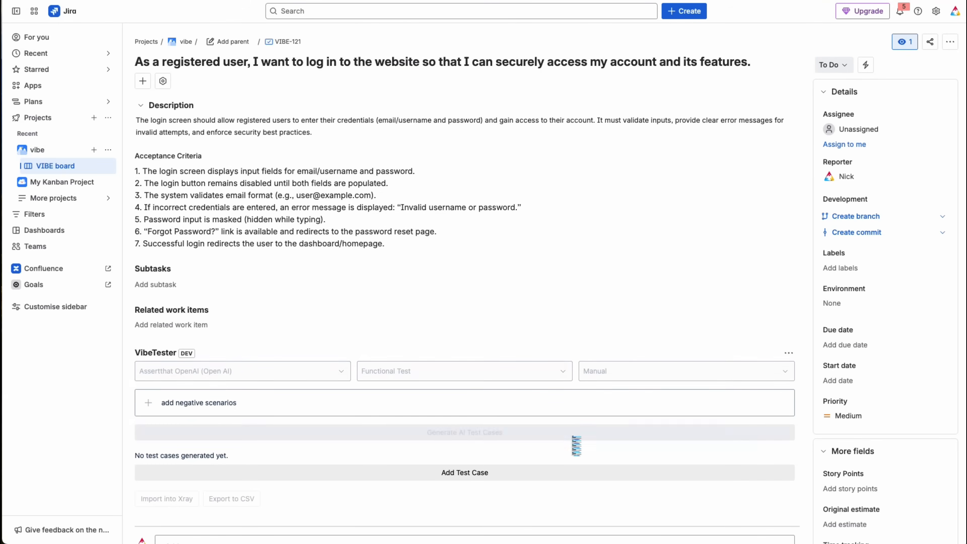
left_click(464, 432)
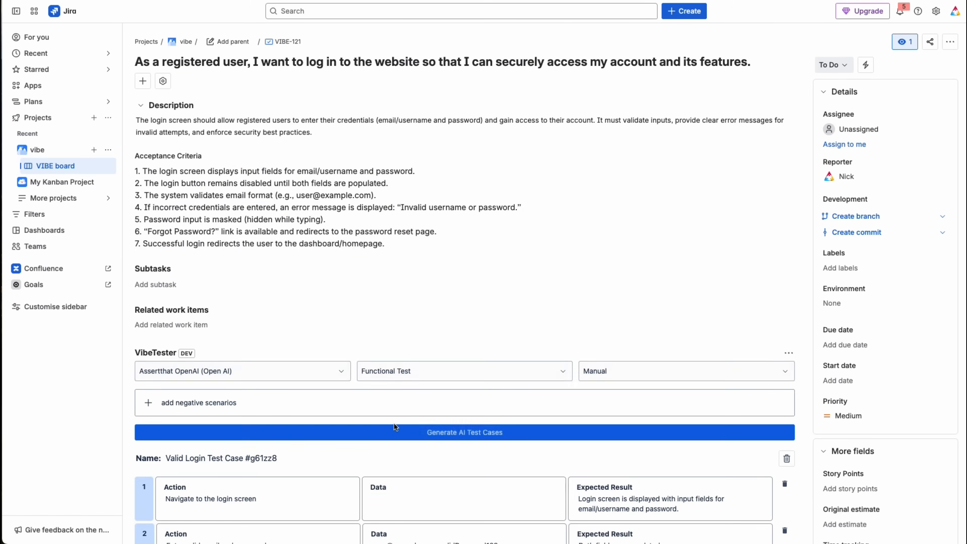
- Edit the second login step with 'admin', then import the generated cases into Xray
scroll("down", 3)
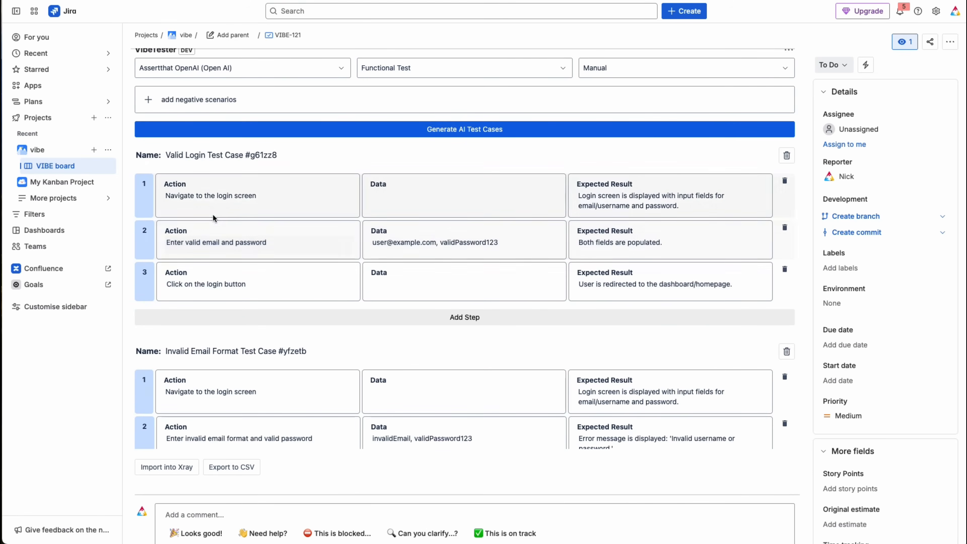
left_click(216, 242)
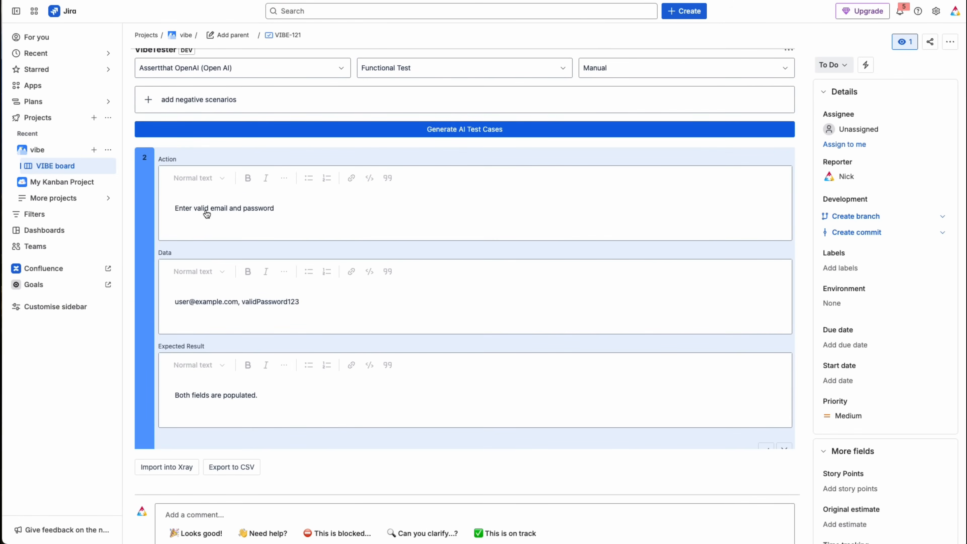
type("admin")
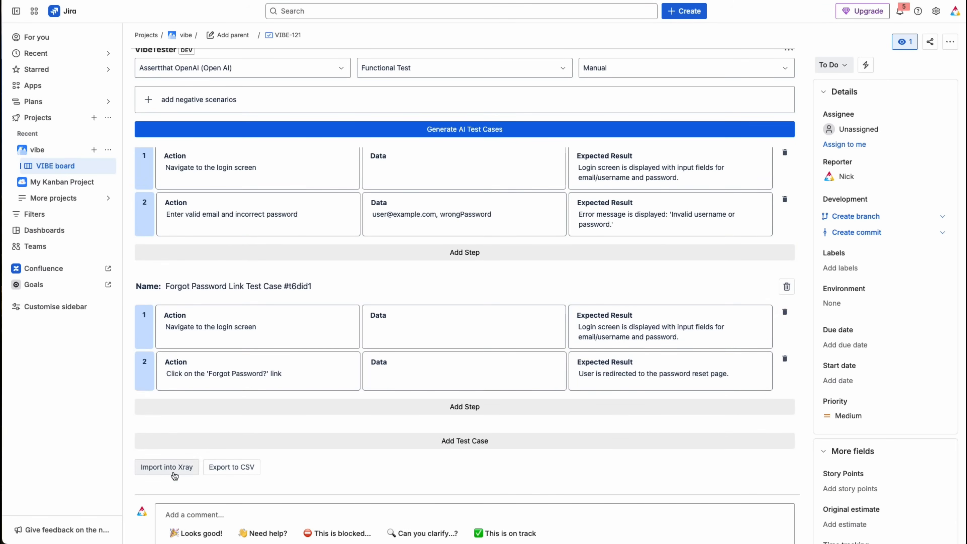
left_click(166, 467)
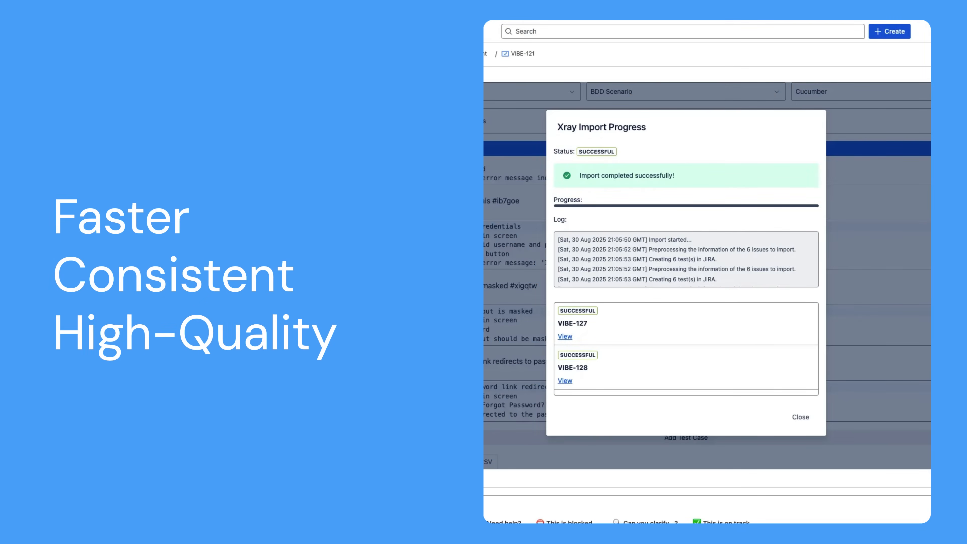